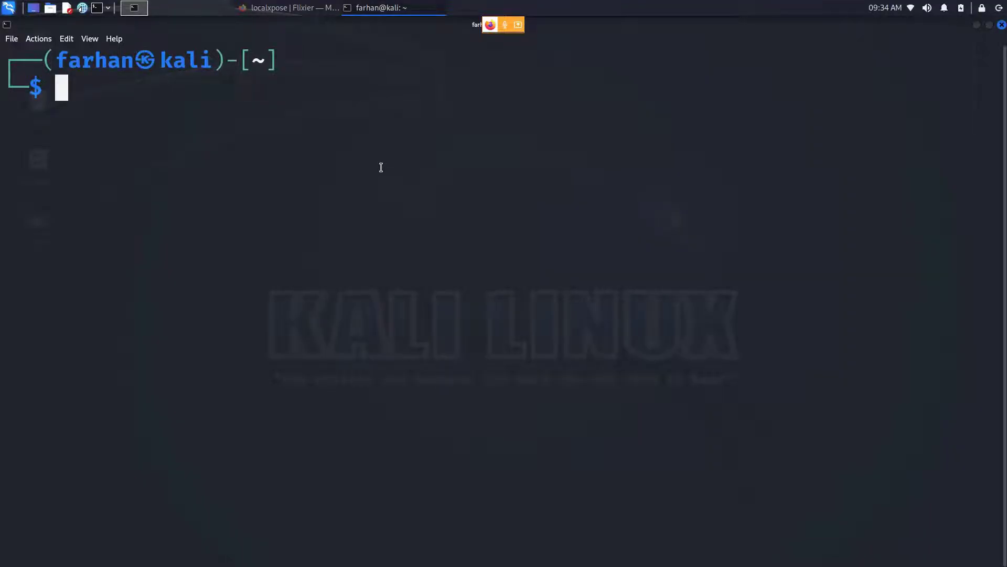
mouse_move(382, 160)
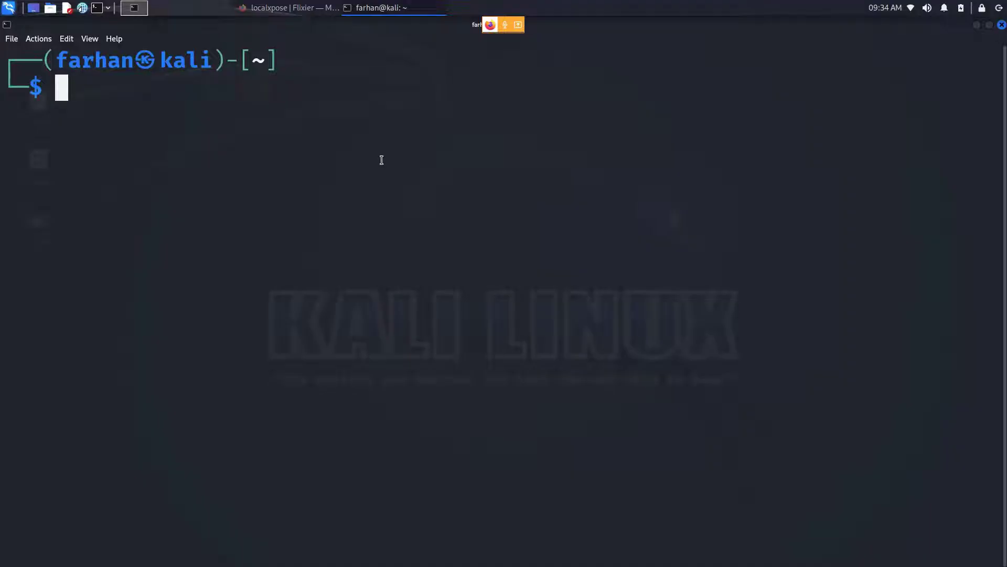
mouse_move(360, 147)
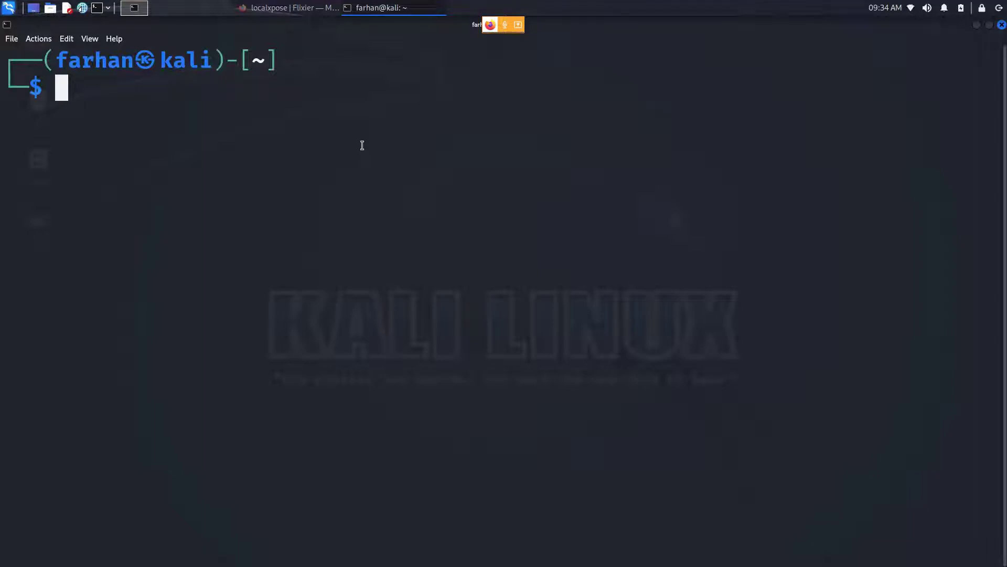
mouse_move(330, 151)
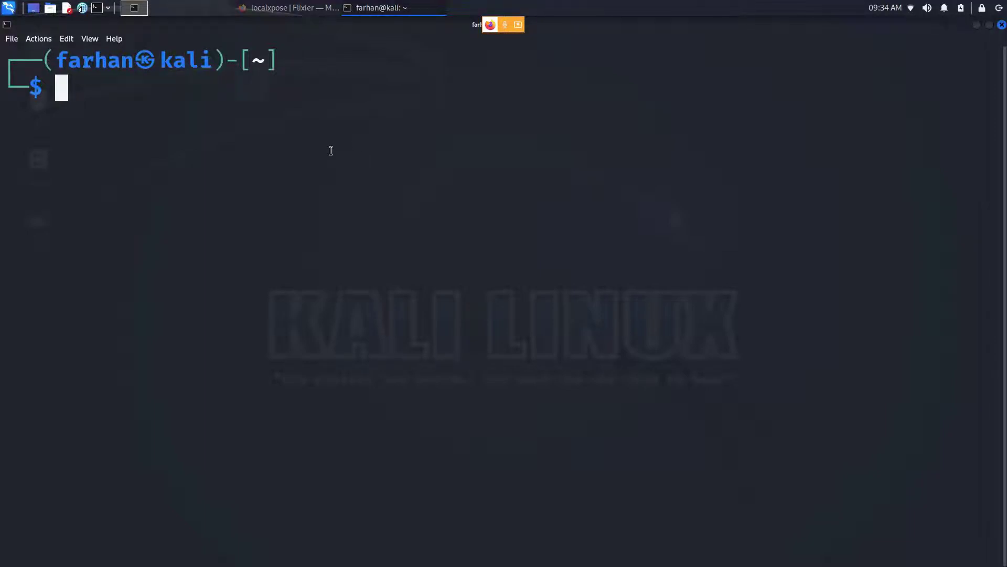
mouse_move(326, 115)
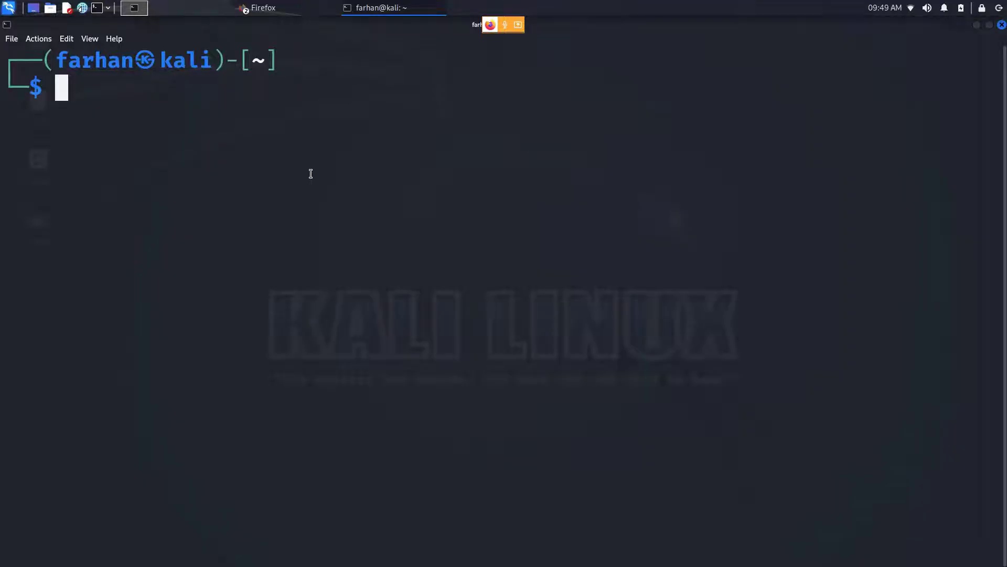
Launch Firefox and search Google for 'localxpose'.
left_click(263, 8)
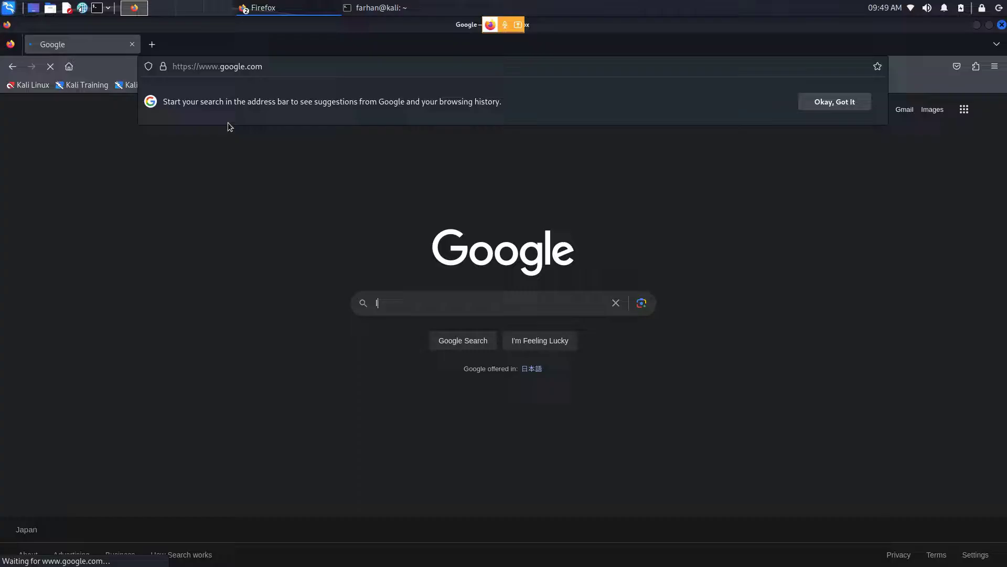
type("localxpose")
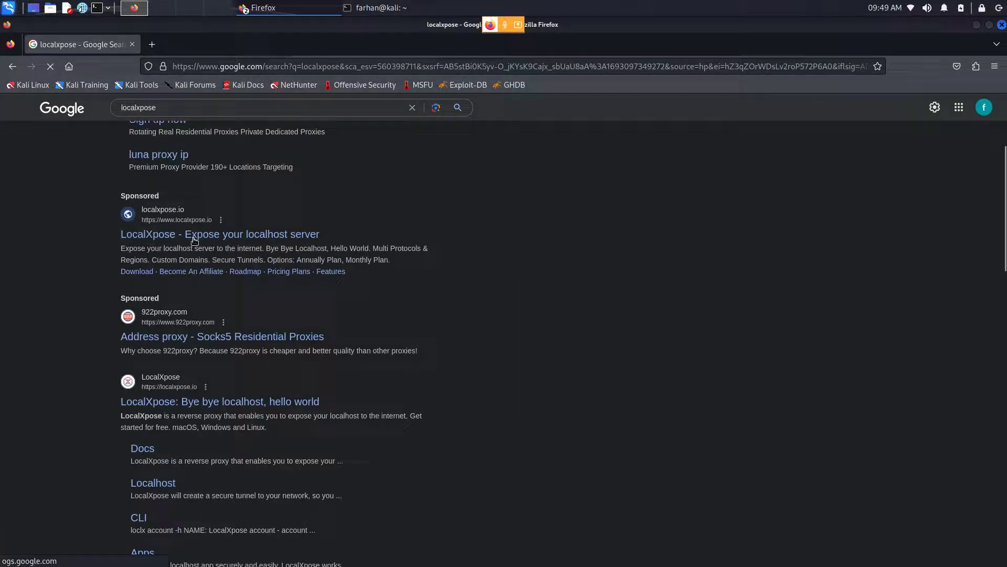
Open the LocalXpose site and register a free account with email and password.
left_click(219, 234)
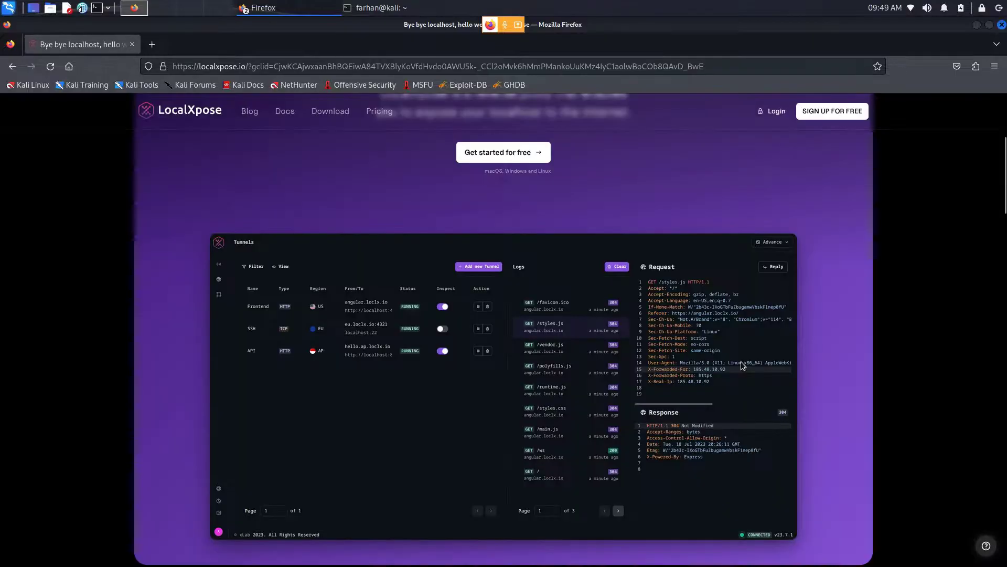
left_click(833, 111)
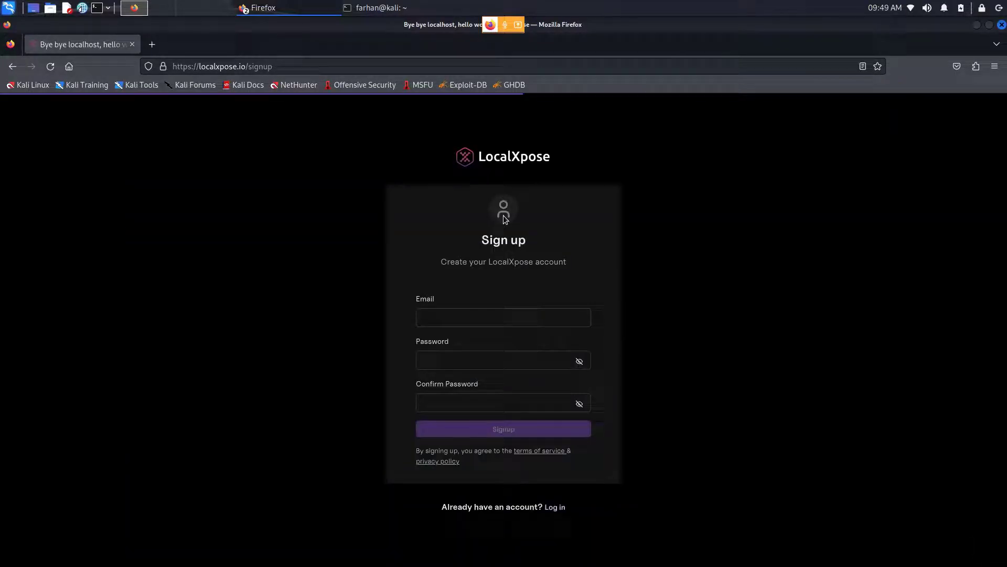
left_click(503, 318)
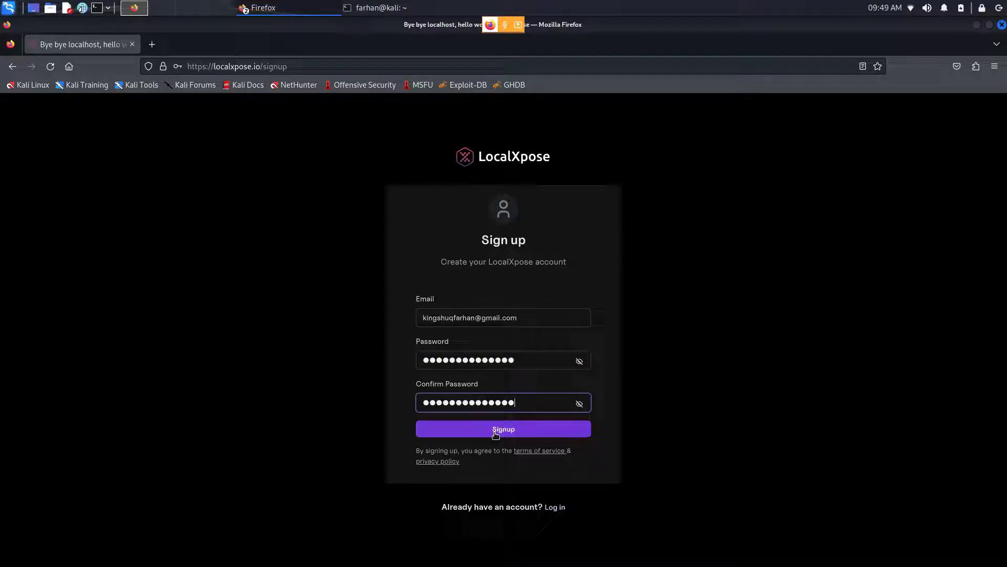
left_click(503, 429)
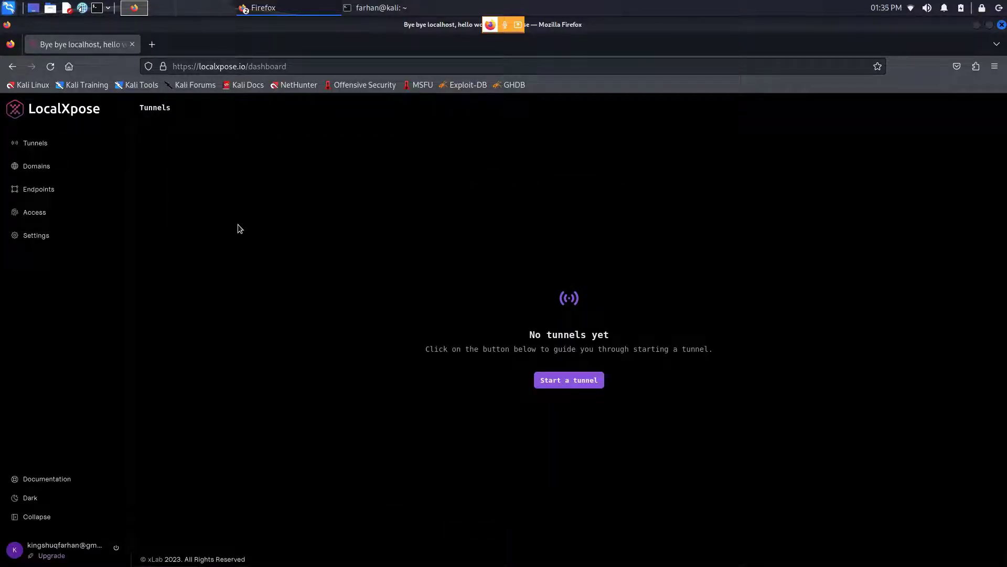
mouse_move(295, 328)
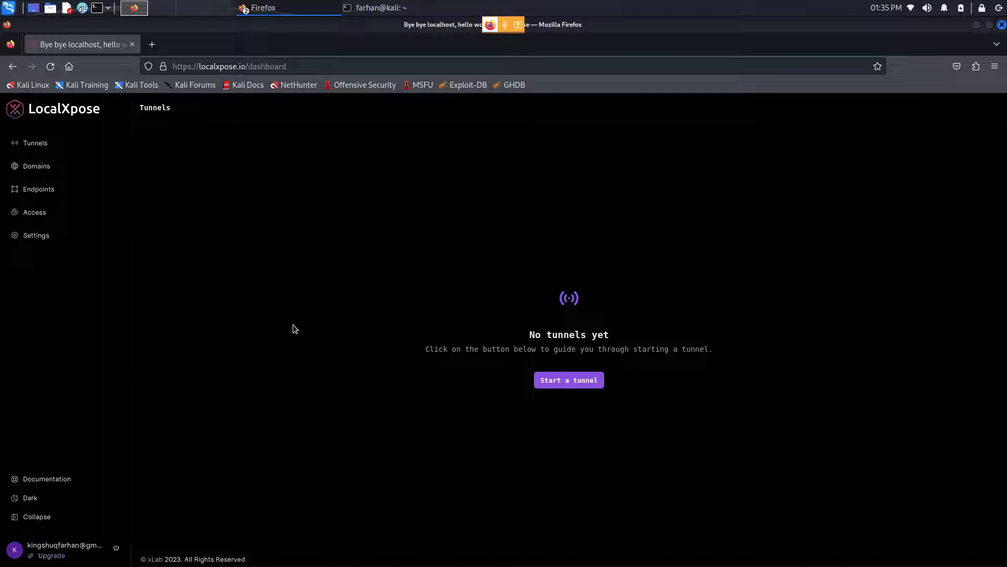
Download the Linux AMD64 LocalXpose client from the Access page, then minimize Firefox.
left_click(34, 212)
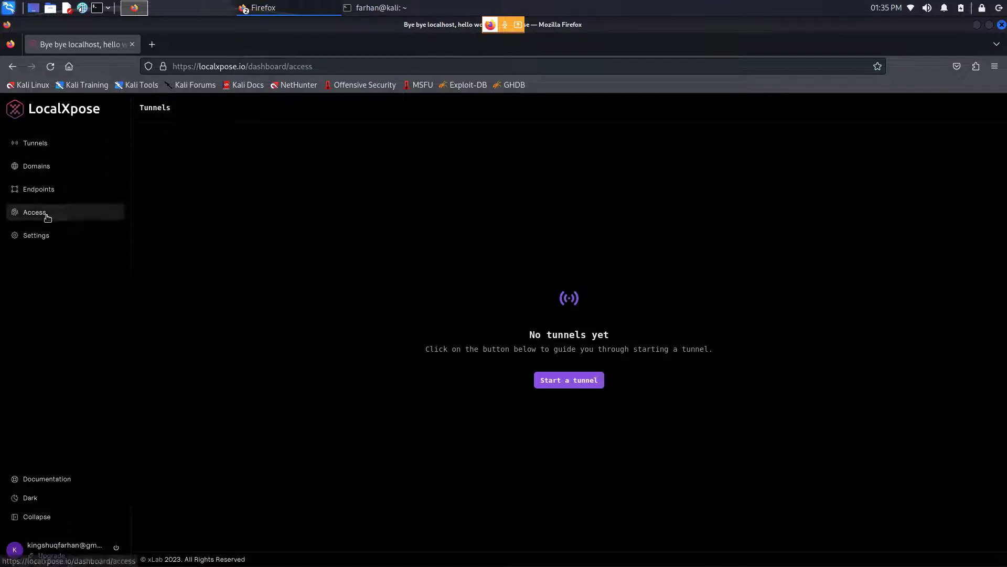
left_click(34, 211)
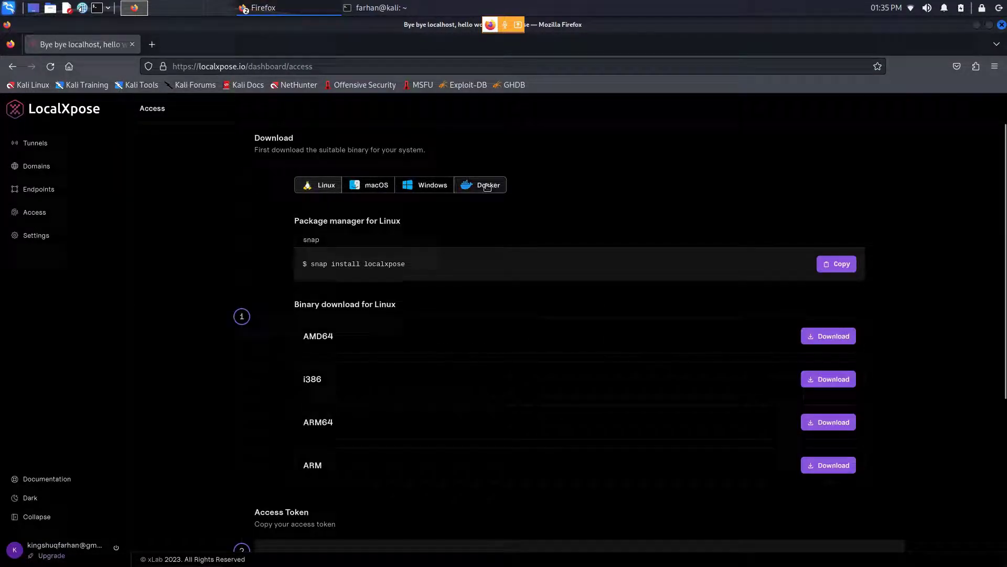
left_click(318, 185)
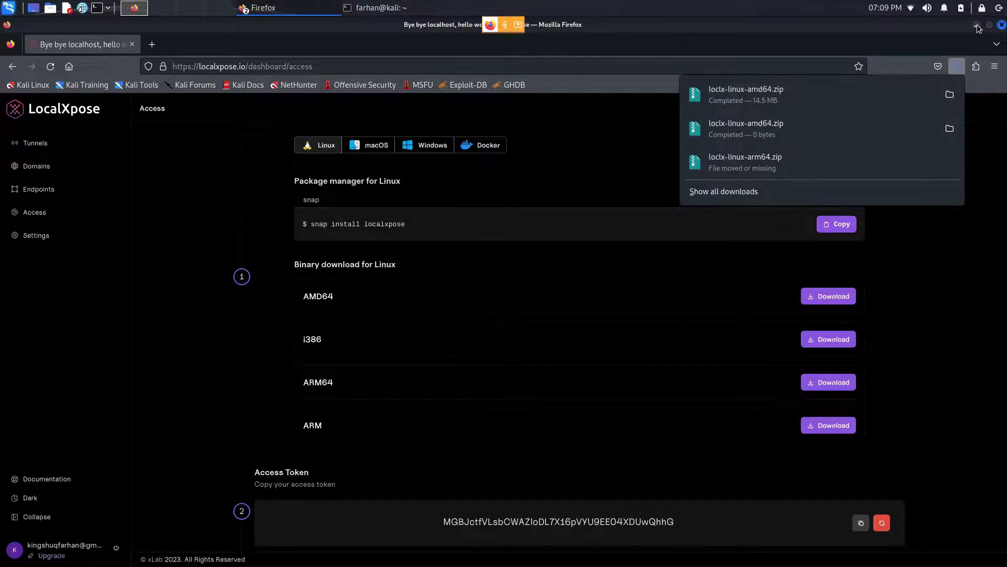
left_click(373, 8)
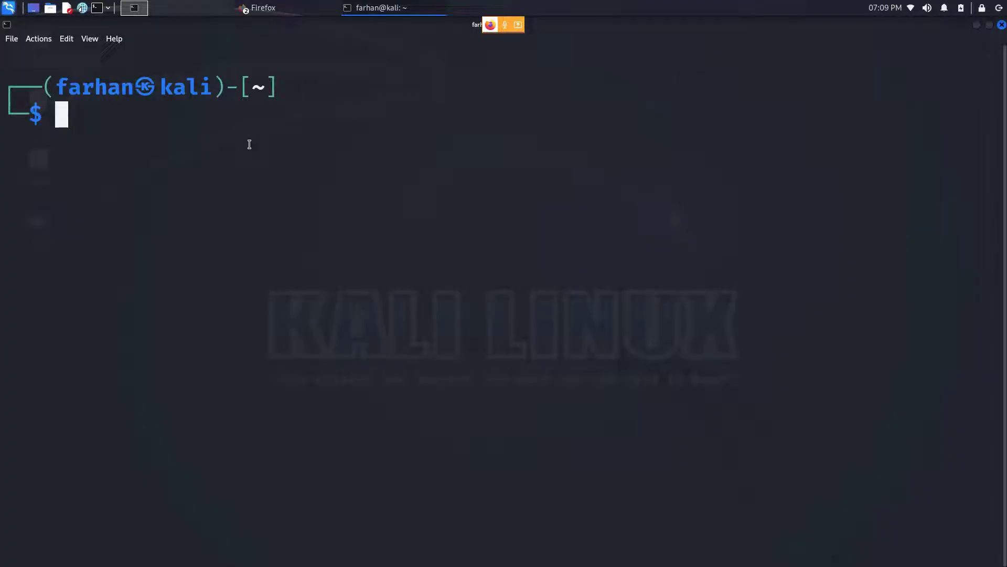
Unzip loclx-linux-amd64.zip in Downloads, list the files and try making loclx executable.
type("cd Downloads/")
type("ls")
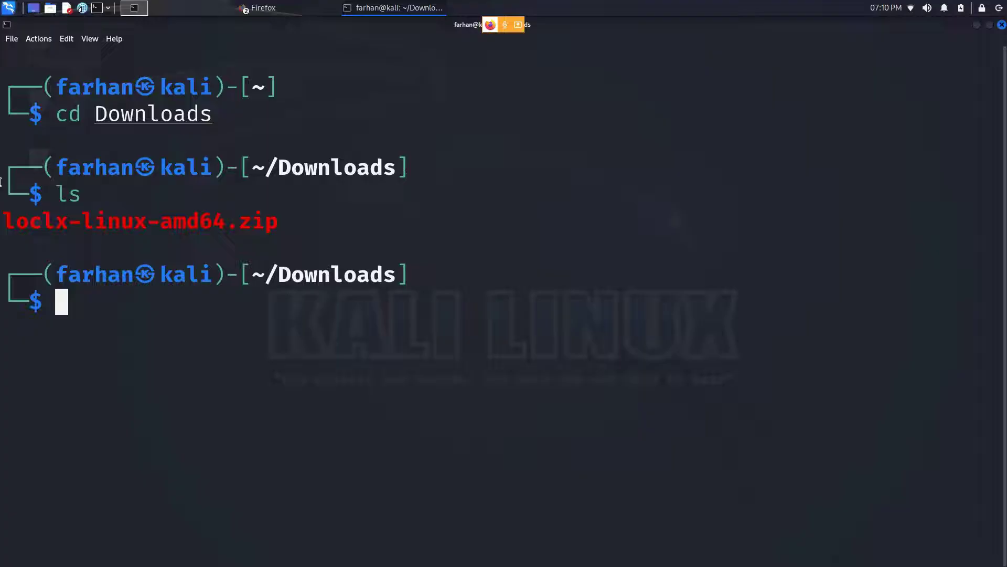
mouse_move(237, 323)
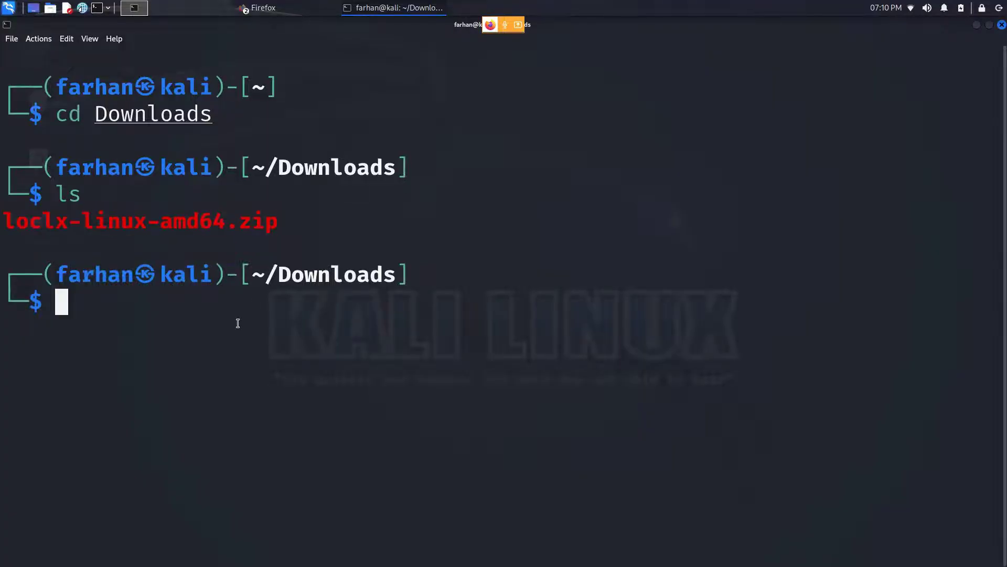
type("unzip loclx-linux-amd64.zip")
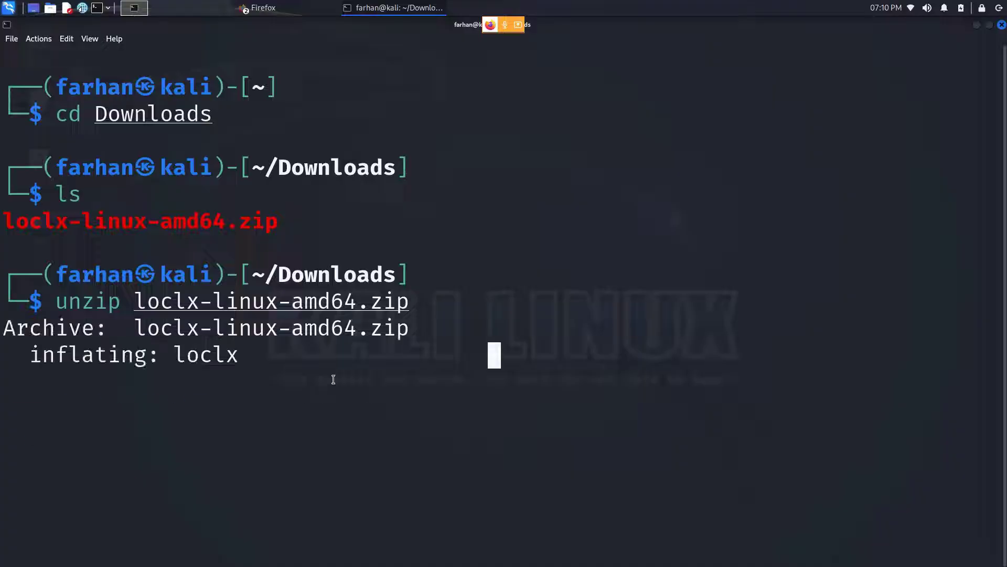
type("ls")
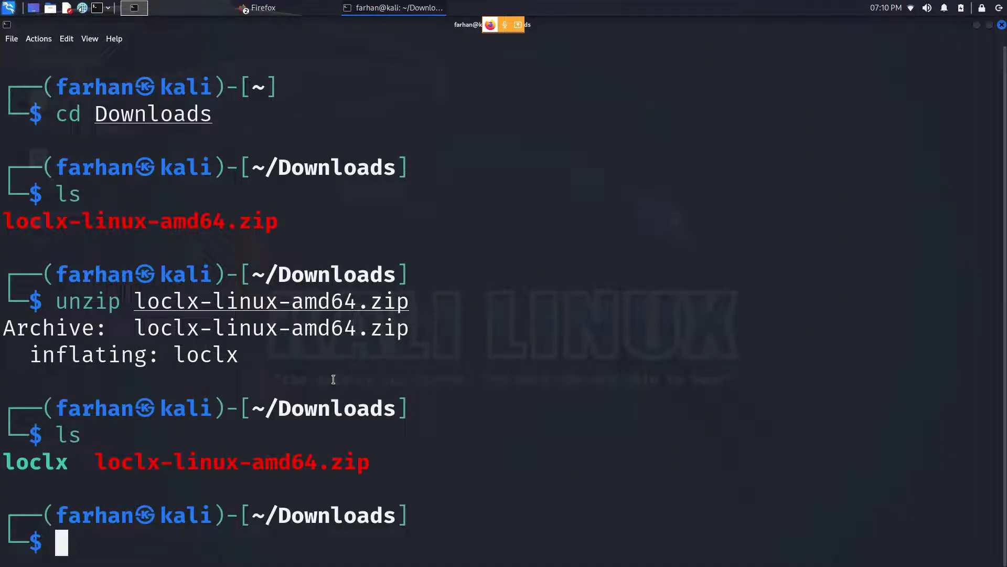
double_click(34, 463)
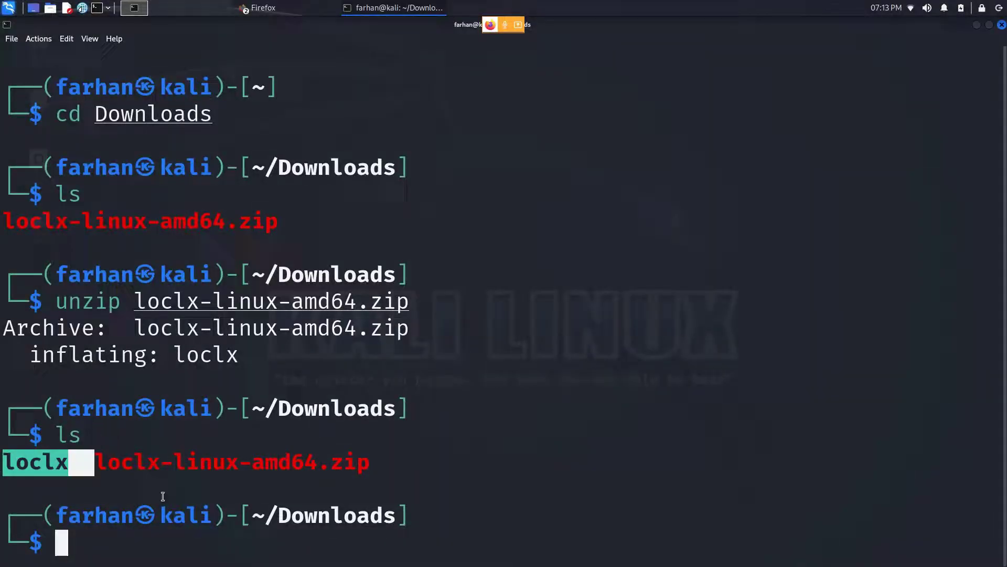
type("sudo ./loclx account login")
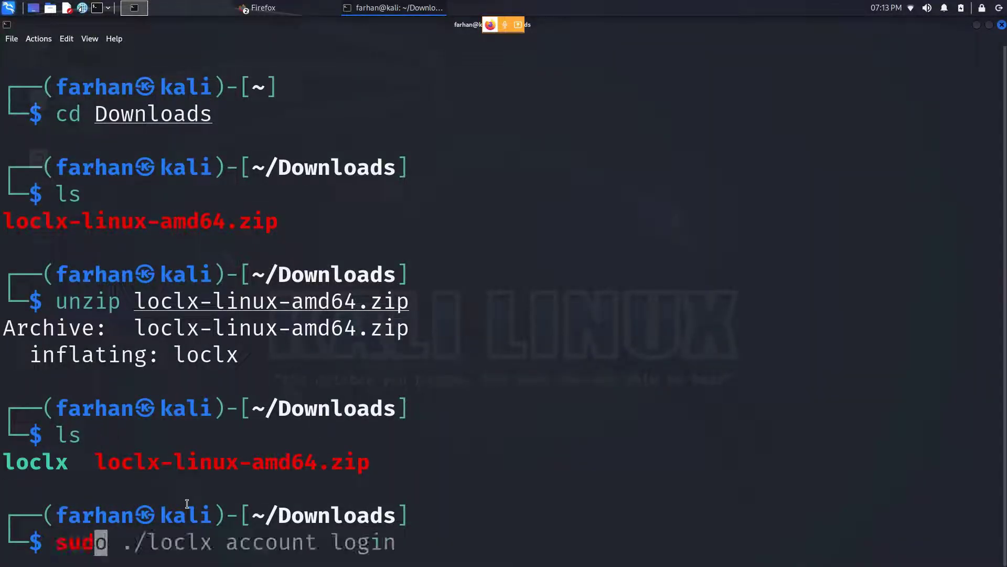
type("sudo chmod +x loclx-linux-arm64.zip")
type("ls -la")
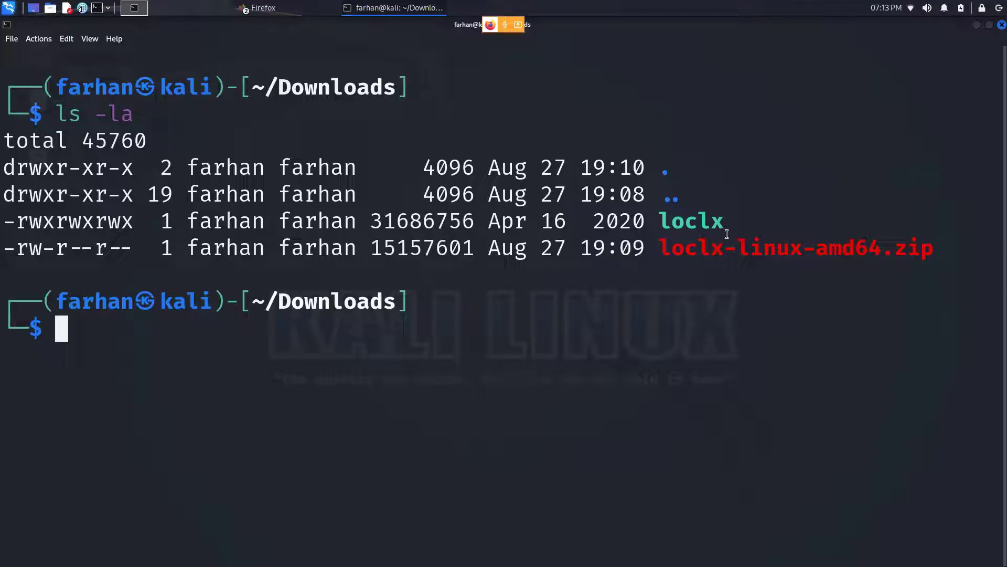
mouse_move(141, 317)
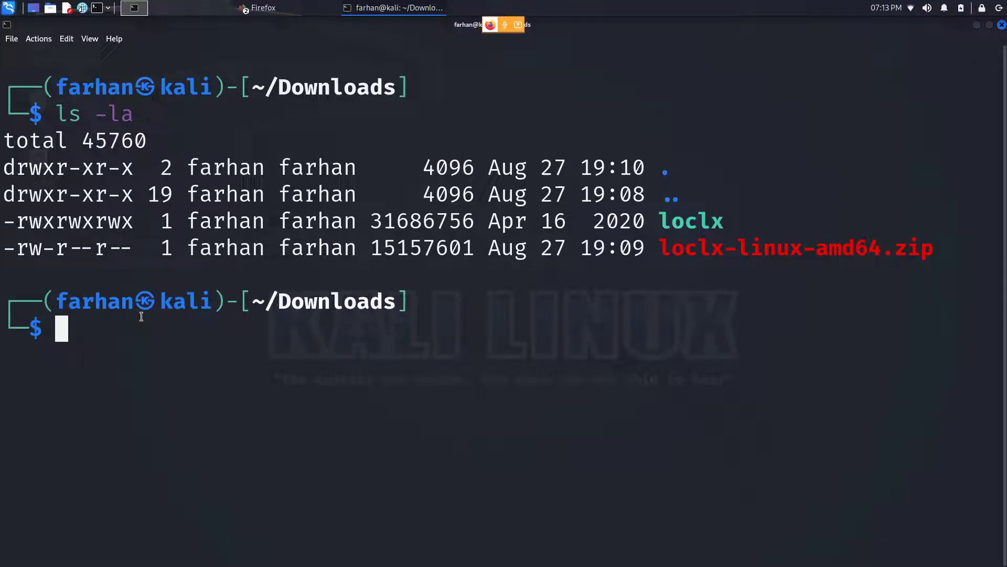
Run ./loclx account login and copy the Access Token from the LocalXpose dashboard.
type("./loclx account login")
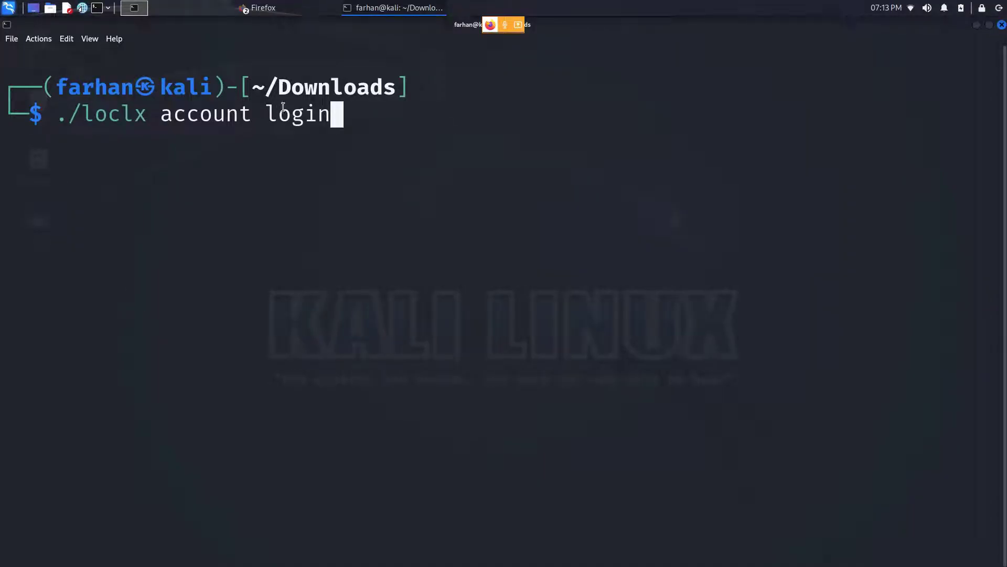
key("Return")
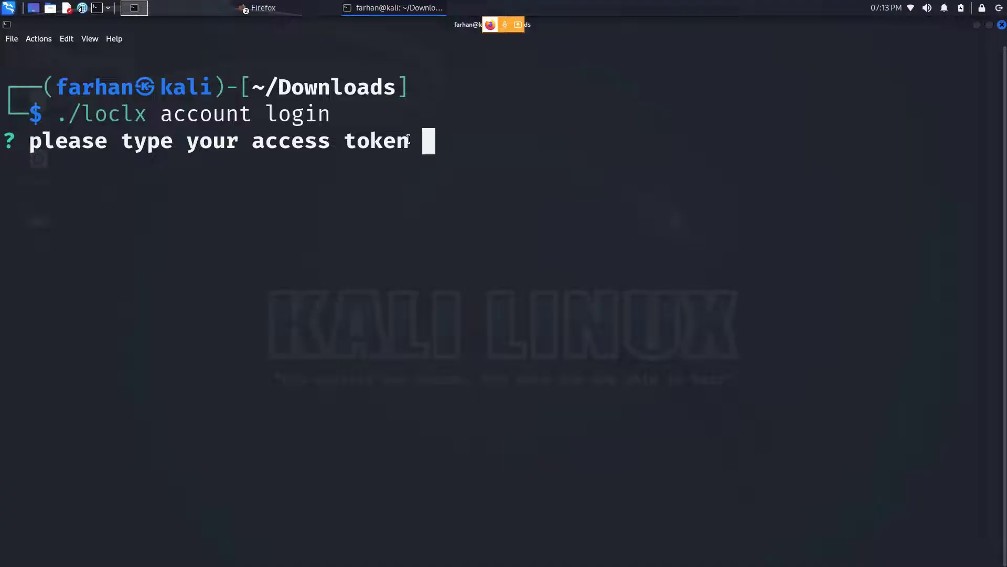
left_click(259, 7)
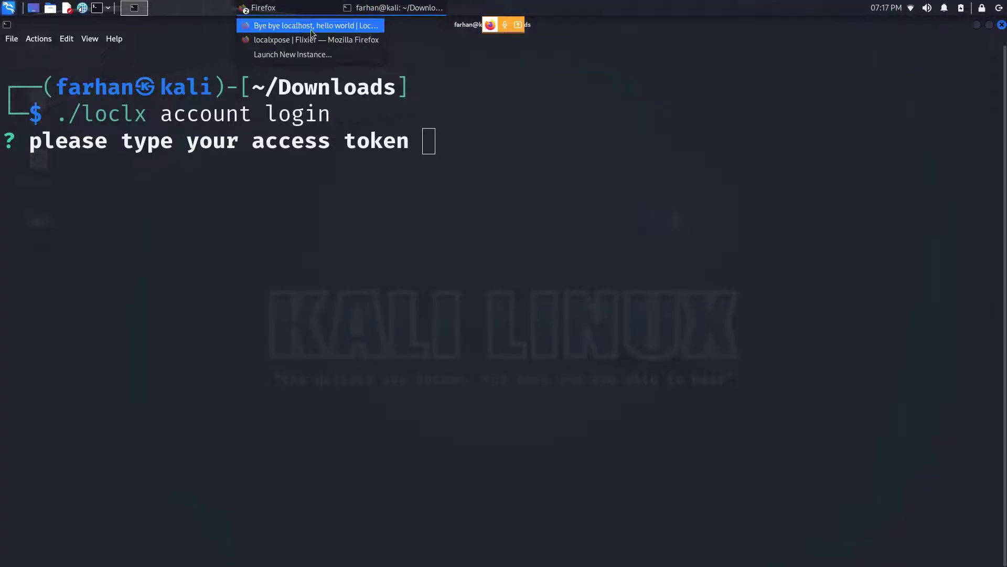
left_click(312, 25)
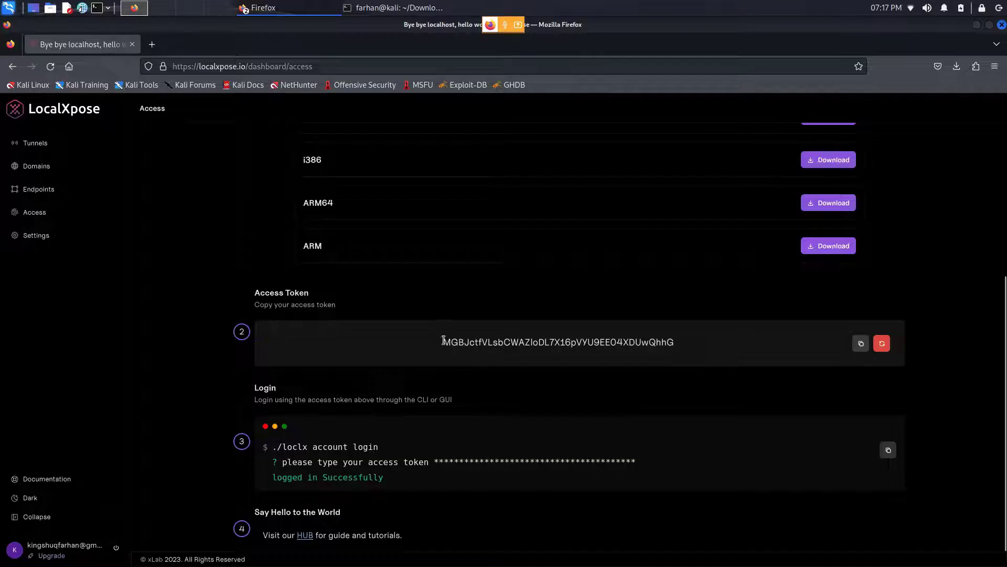
left_click(861, 343)
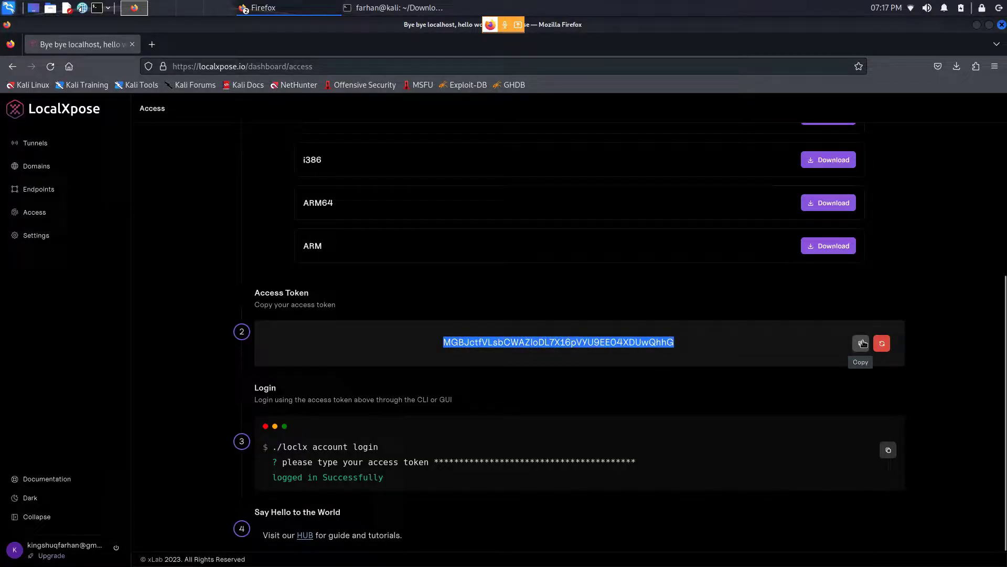
left_click(396, 7)
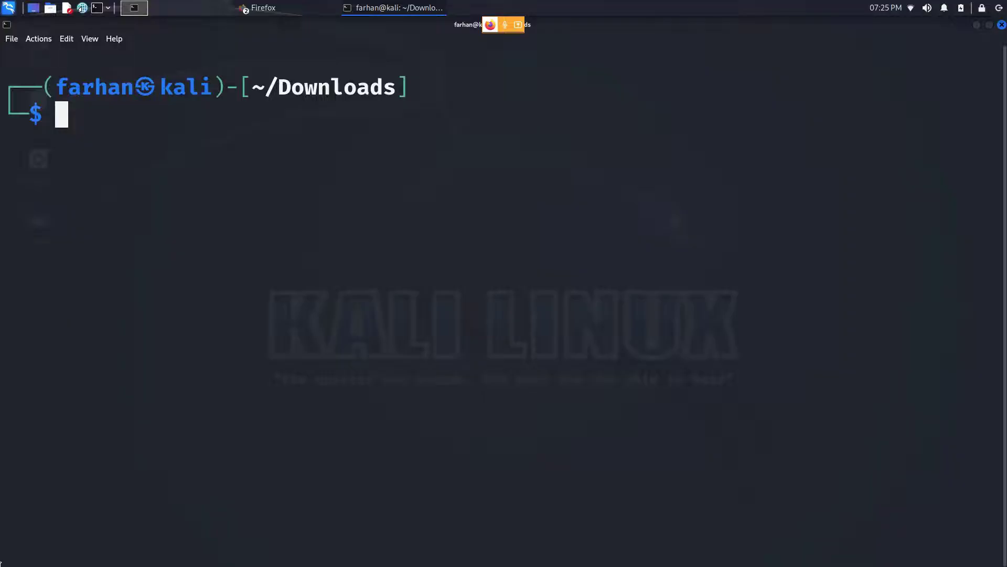
Type ./loclx --help at the cleared Downloads prompt.
type("./loclx --help")
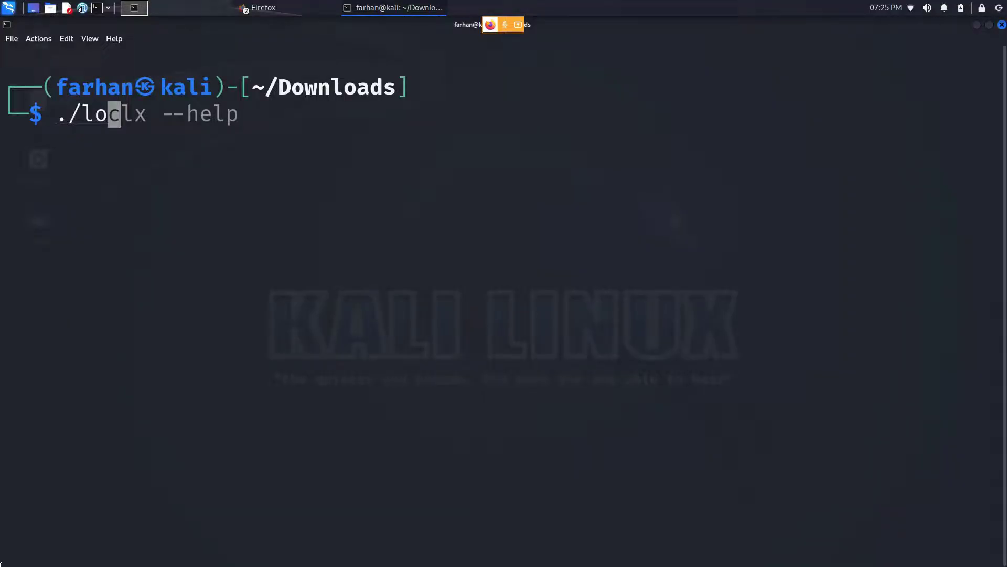
mouse_move(178, 114)
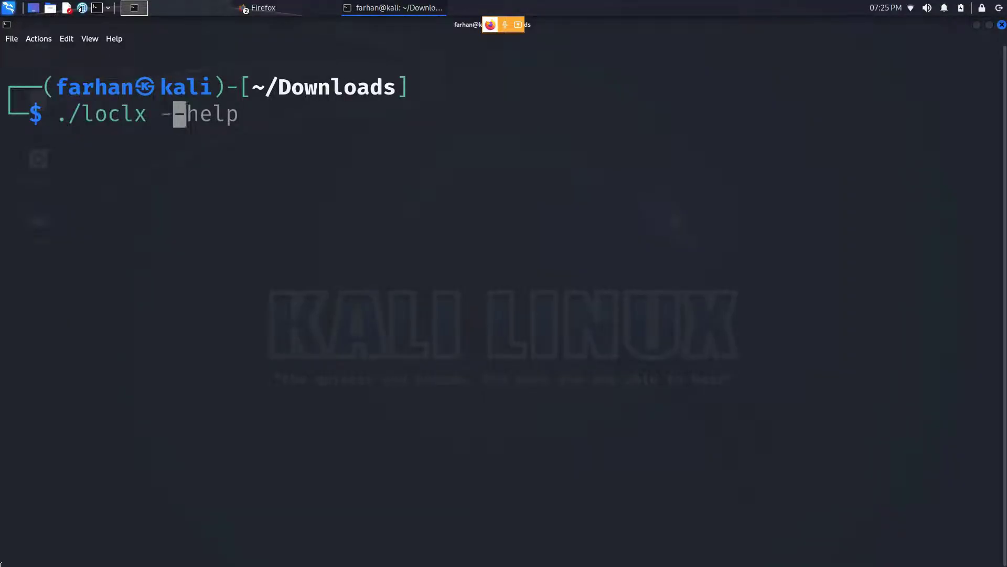
Run ./loclx --help, highlight COMMANDS, gui and UDP, then clear the screen.
key("Return")
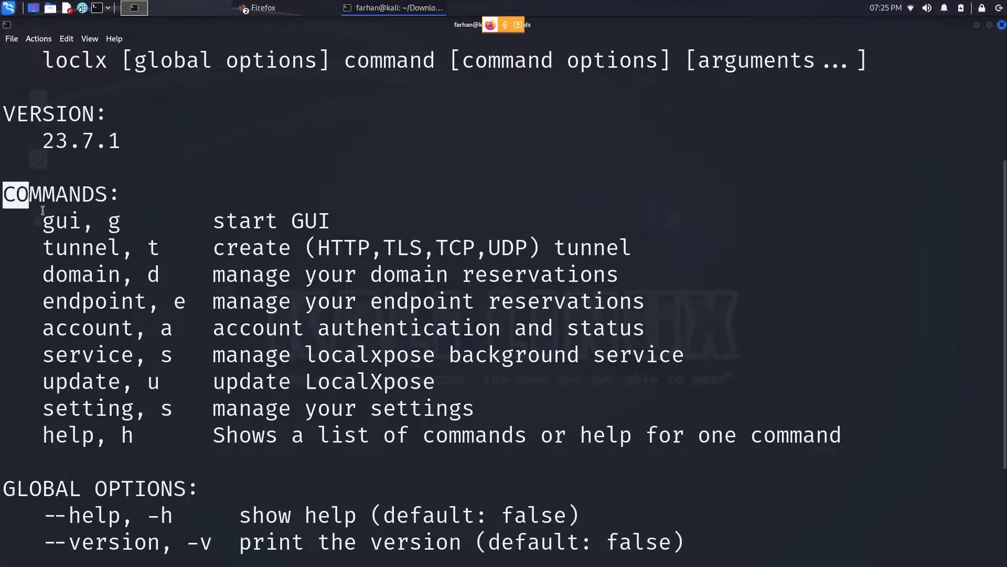
double_click(62, 220)
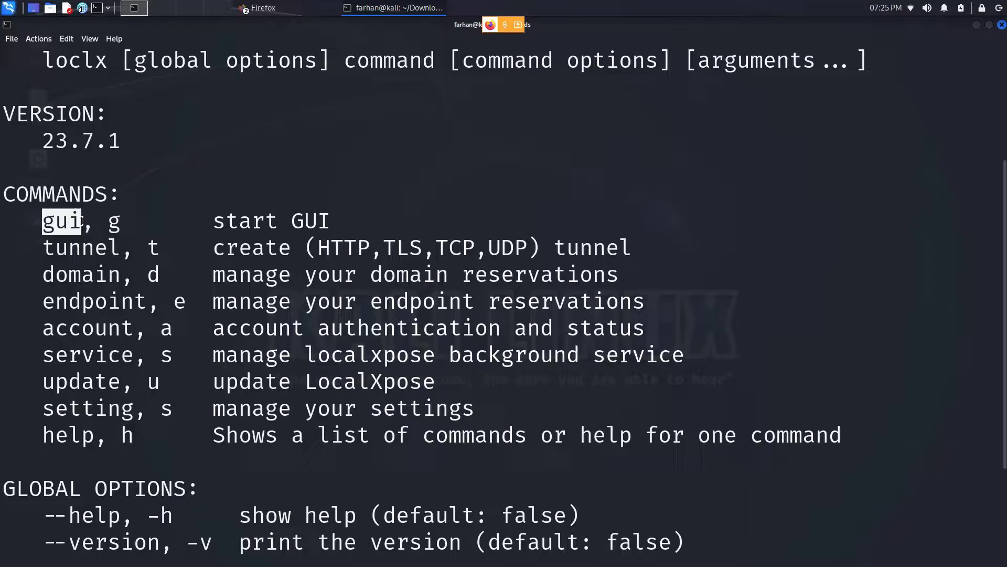
double_click(343, 248)
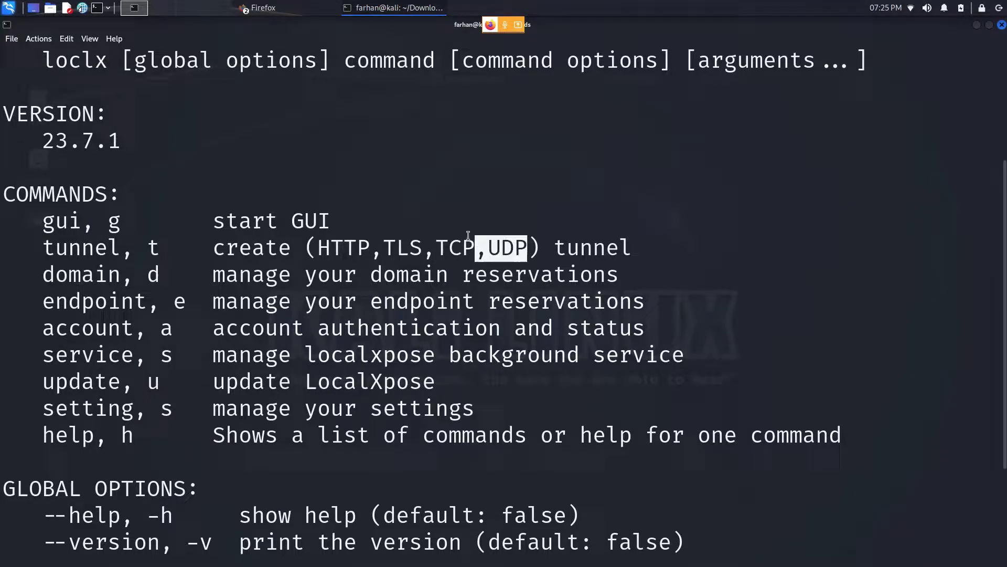
left_click_drag(97, 274, 434, 301)
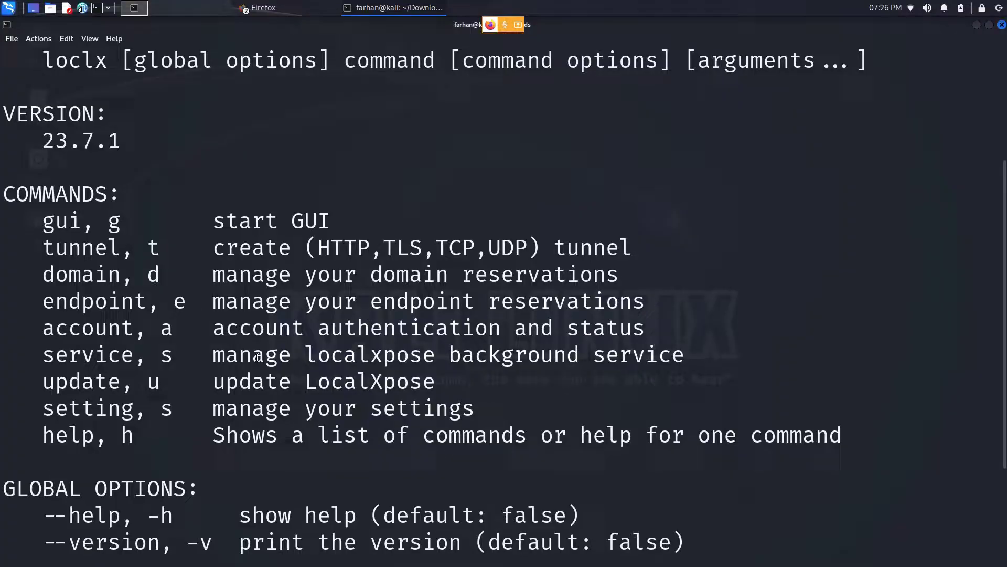
key("Return")
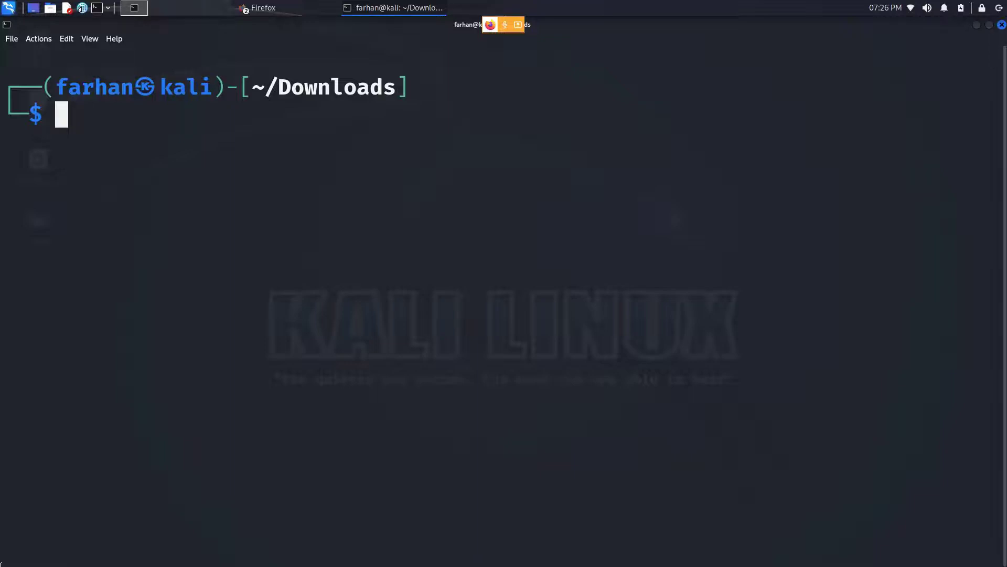
Make loclx executable, start apache2 and confirm its status shows active (running).
type("sudo chmod +x loclx")
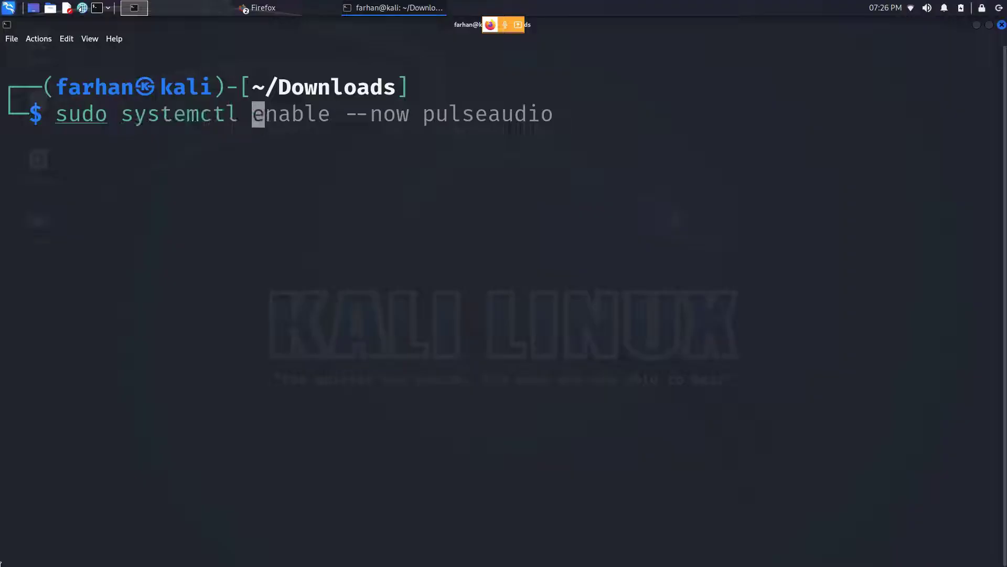
type("start apache2")
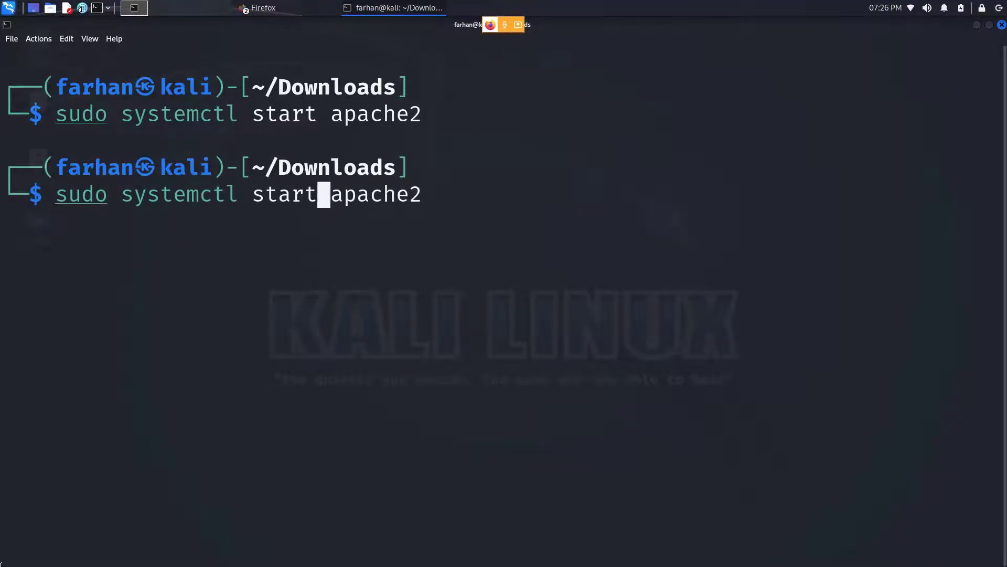
type("status")
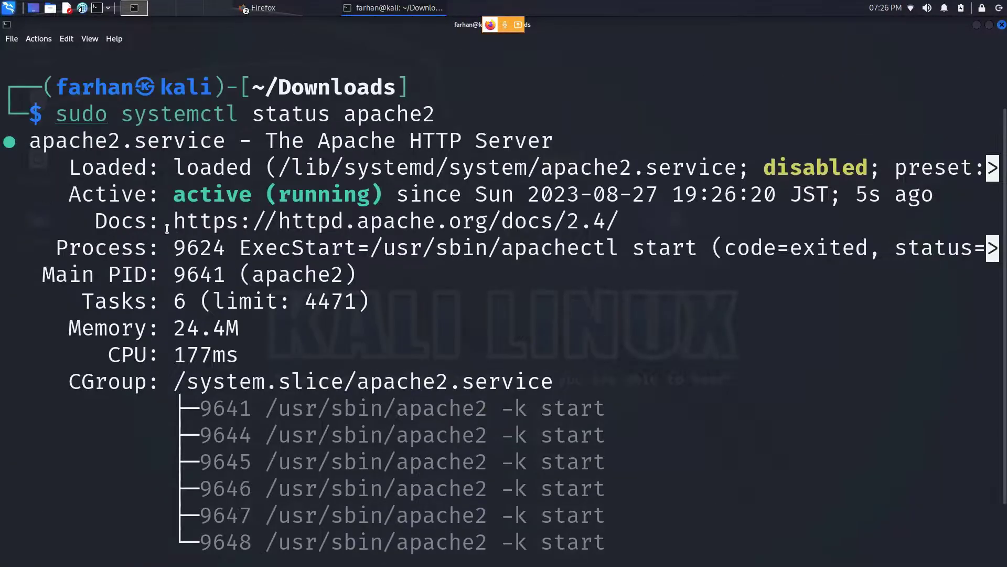
left_click_drag(173, 194, 383, 194)
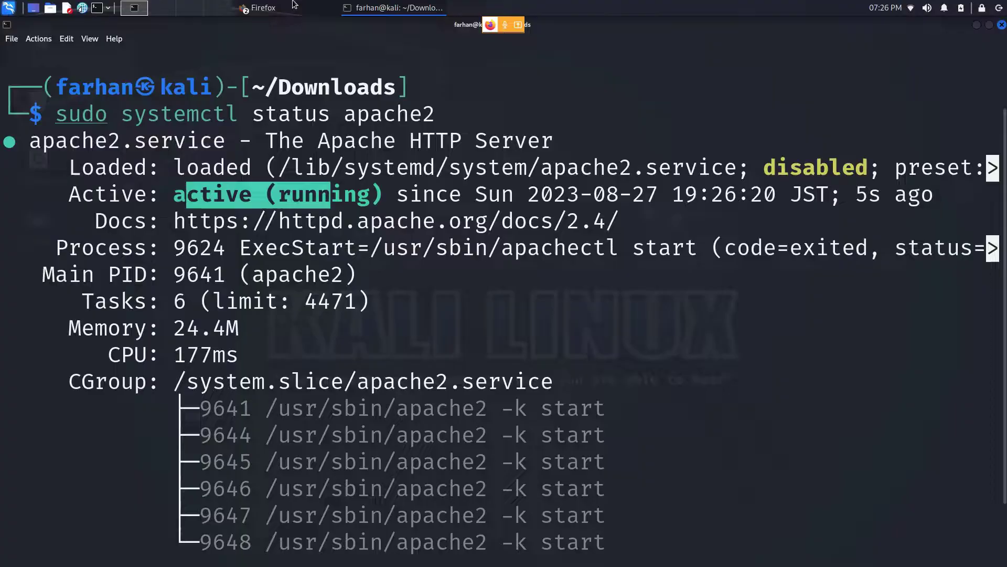
left_click(260, 7)
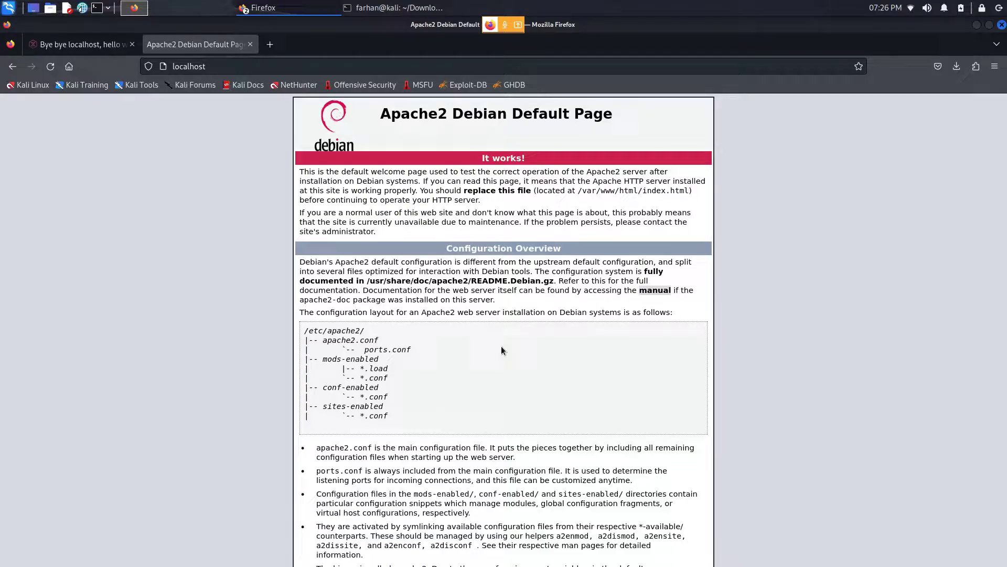
mouse_move(452, 345)
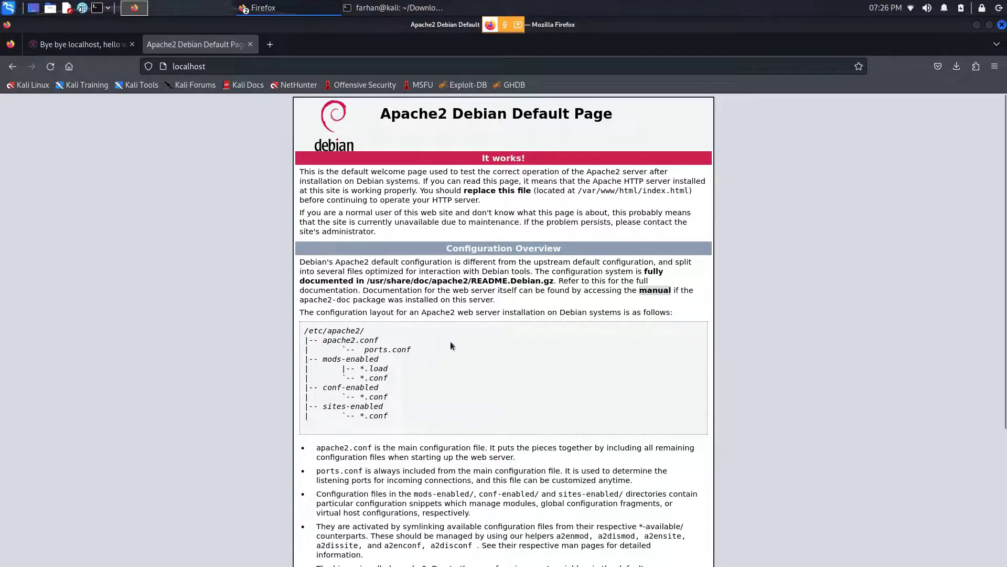
Return from the Apache2 default page in Firefox to the terminal.
left_click(400, 8)
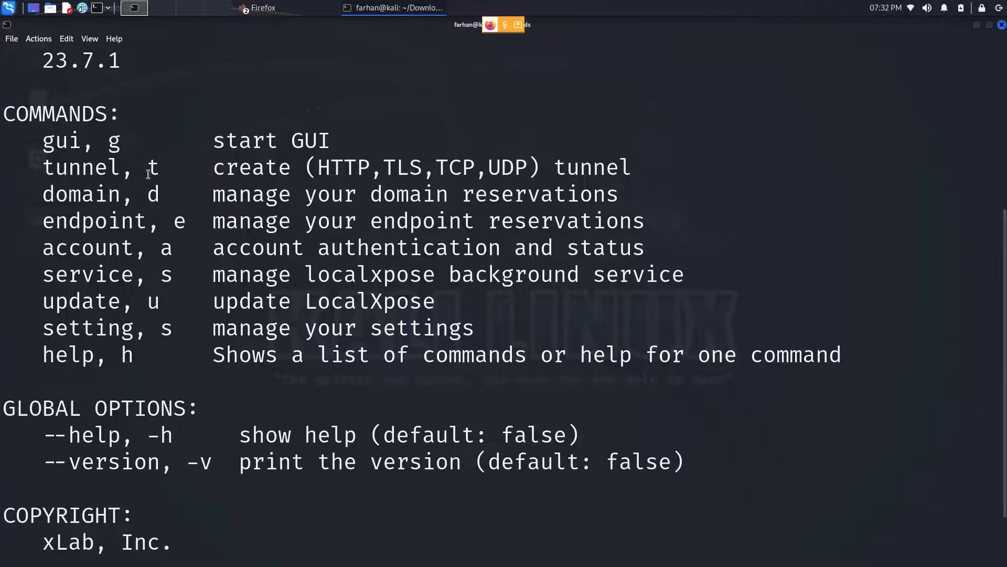
Start a loclx HTTP tunnel to localhost:80 and note its public hpvfwkzzmo address.
key("Return")
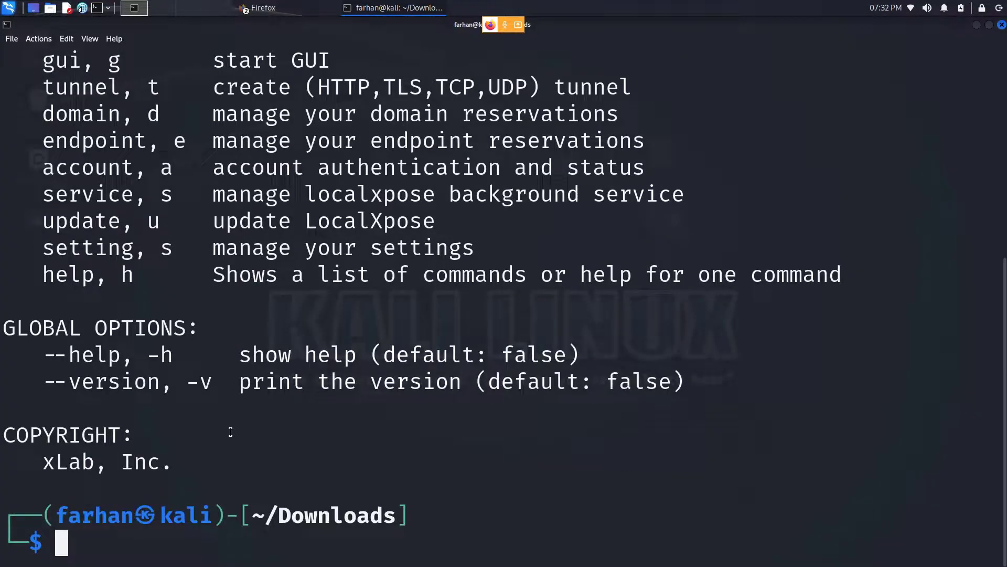
type("./loclx --help")
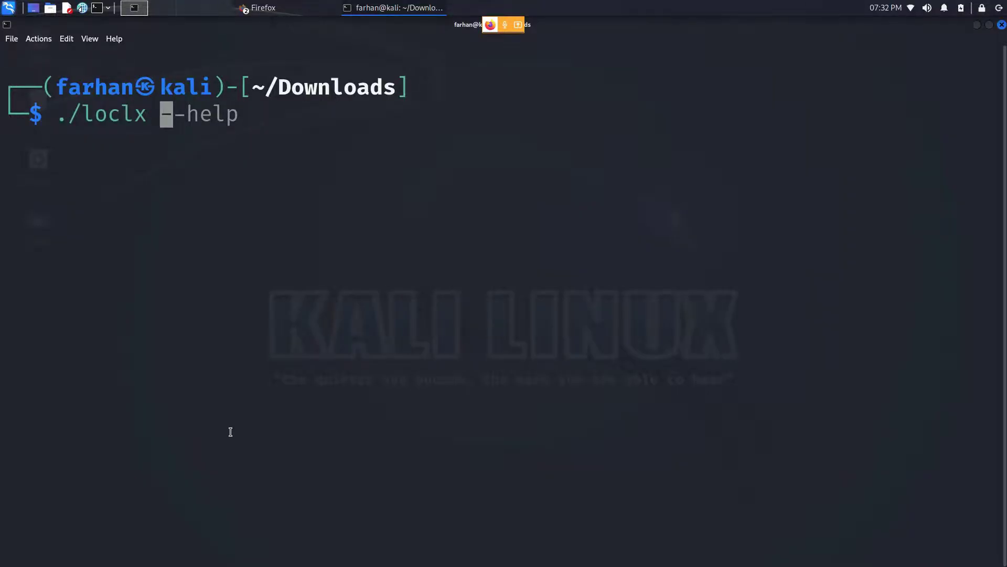
type("t")
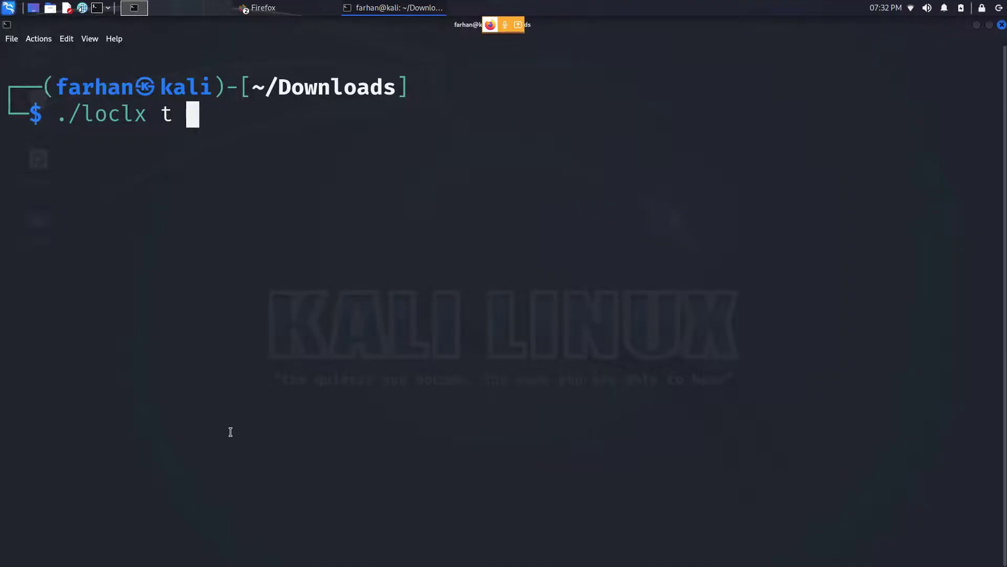
type("http")
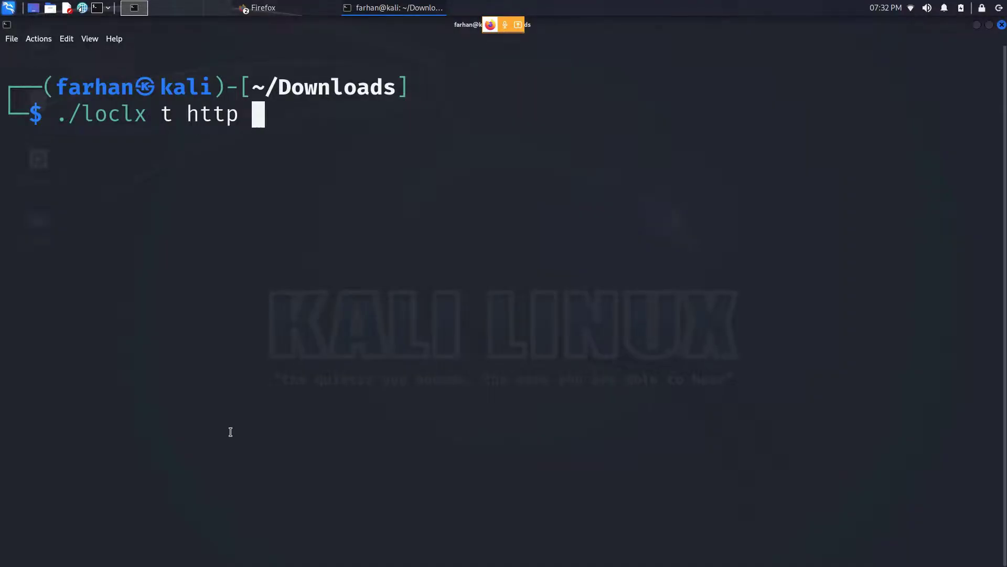
type("--to")
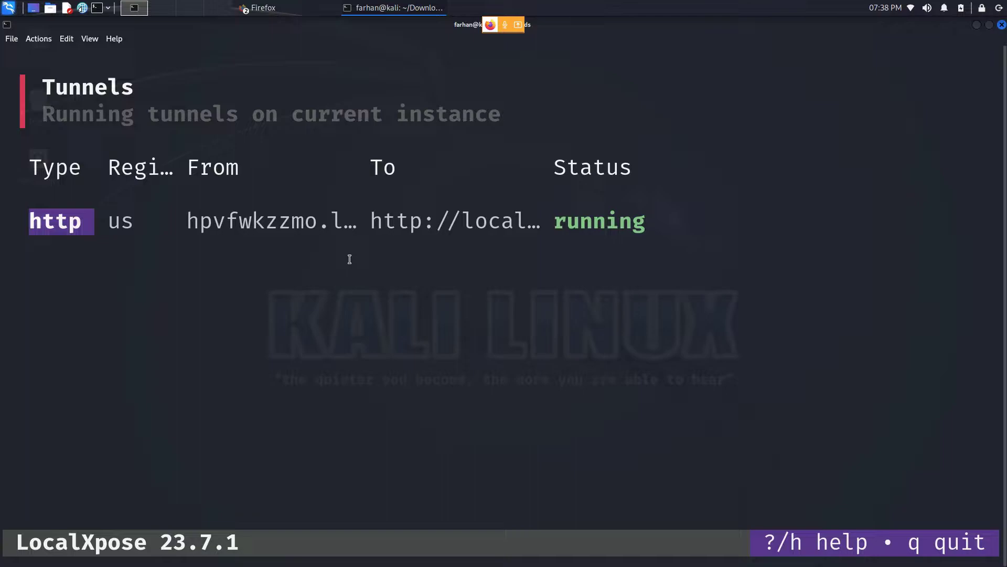
mouse_move(434, 206)
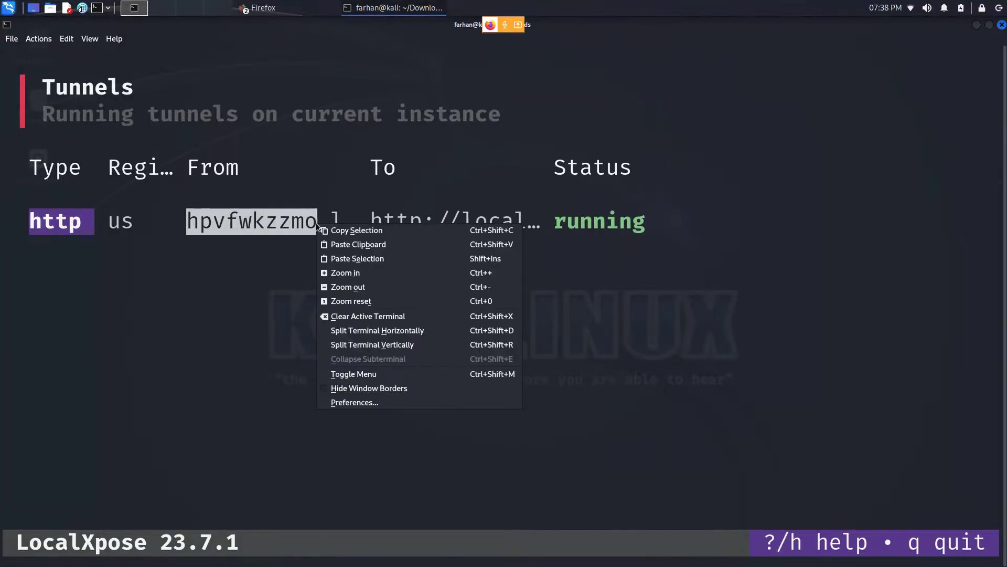
left_click(262, 7)
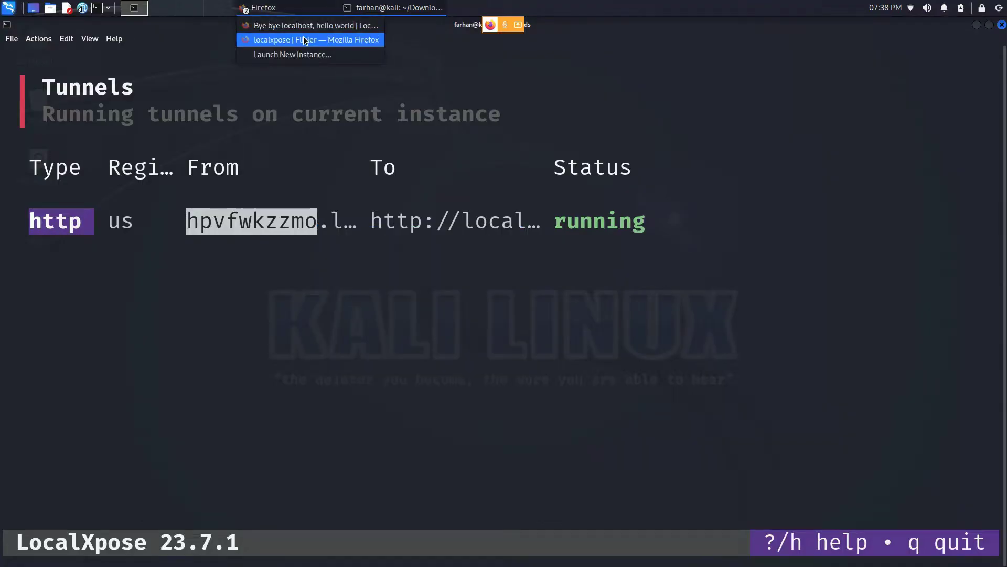
Load hpvfwkzzmo.loclx.io in Firefox to show the Apache2 Debian Default Page, then return to LocalXpose.
left_click(304, 40)
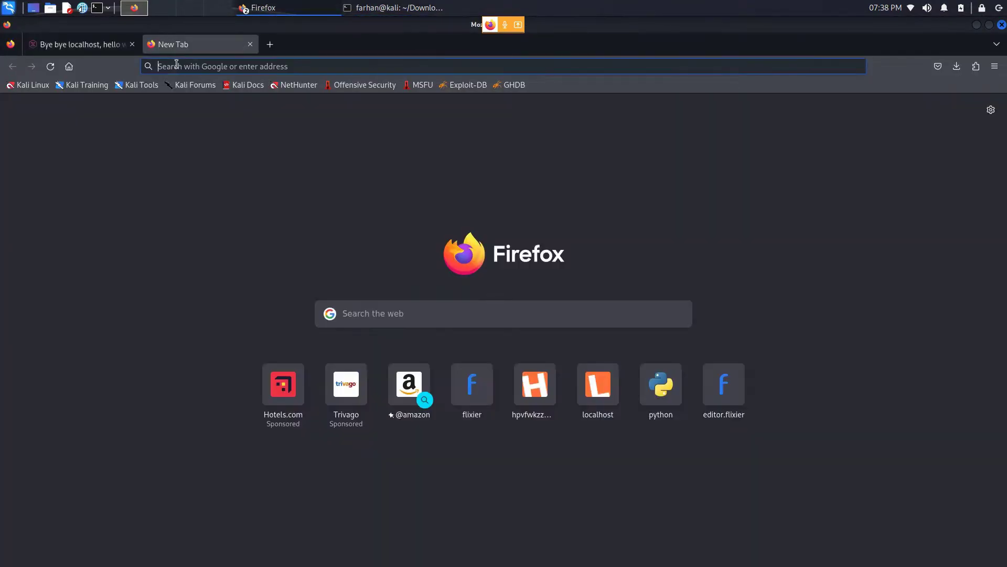
type("hpvfwkzzmo.loclx.io")
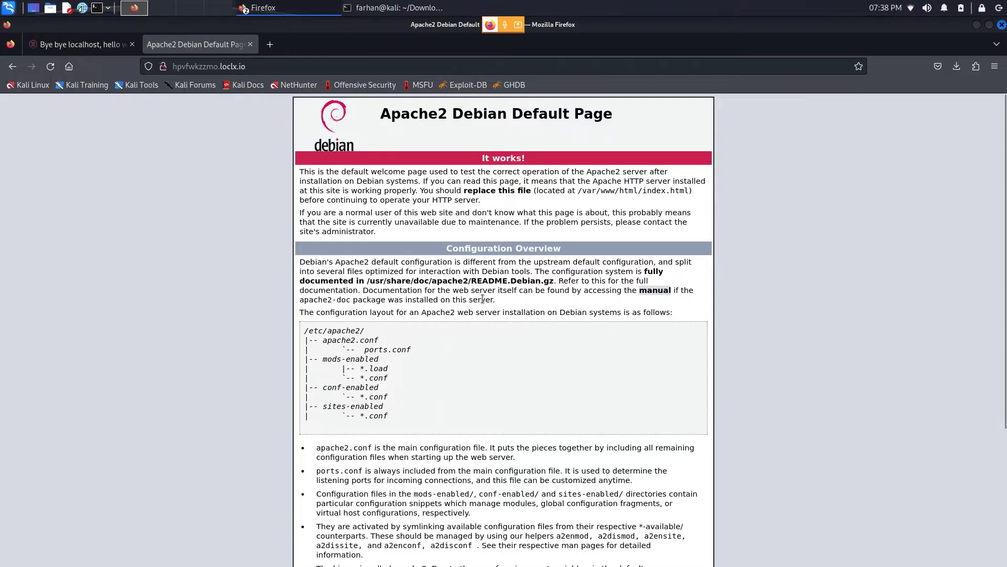
mouse_move(565, 456)
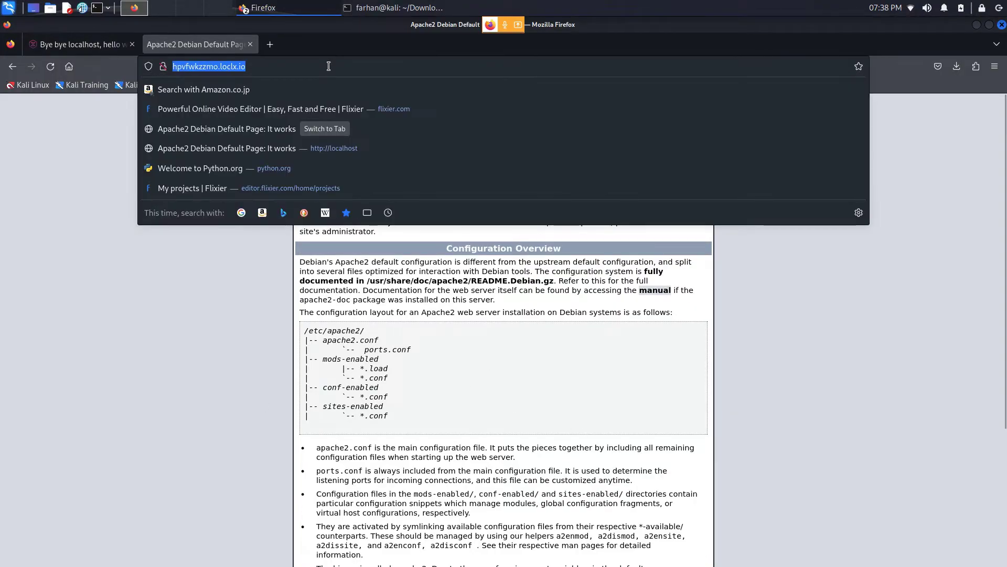
left_click(428, 450)
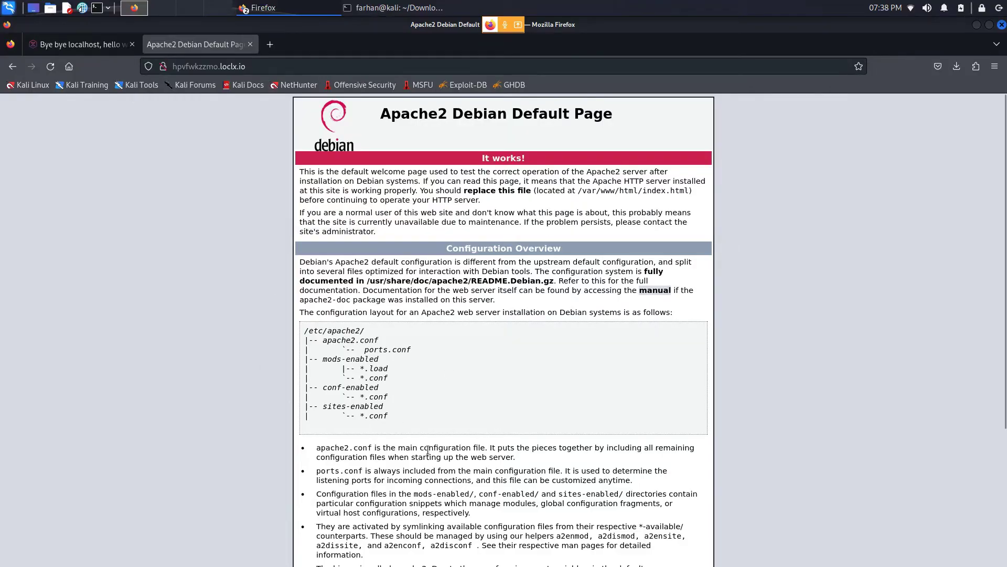
left_click(208, 66)
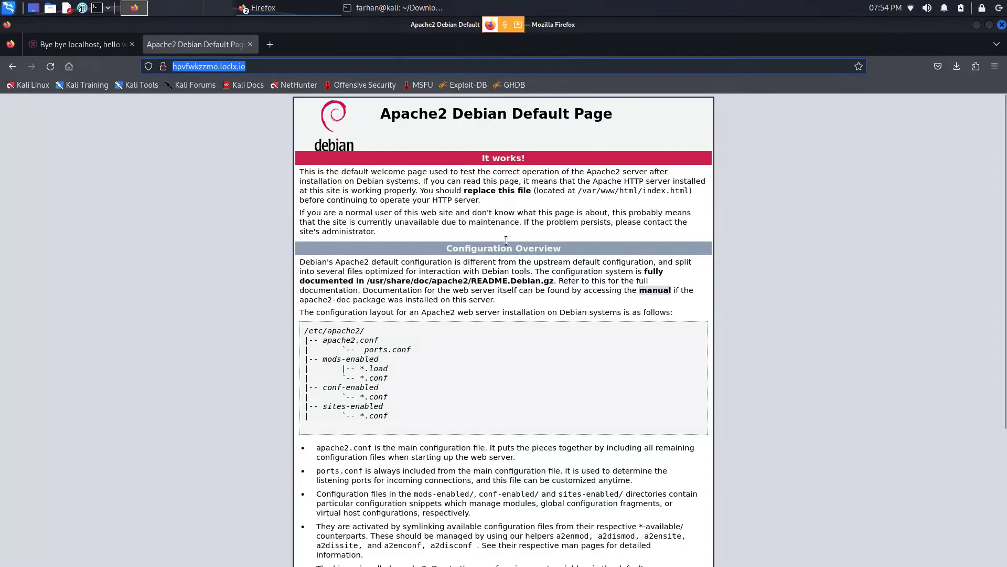
left_click(73, 45)
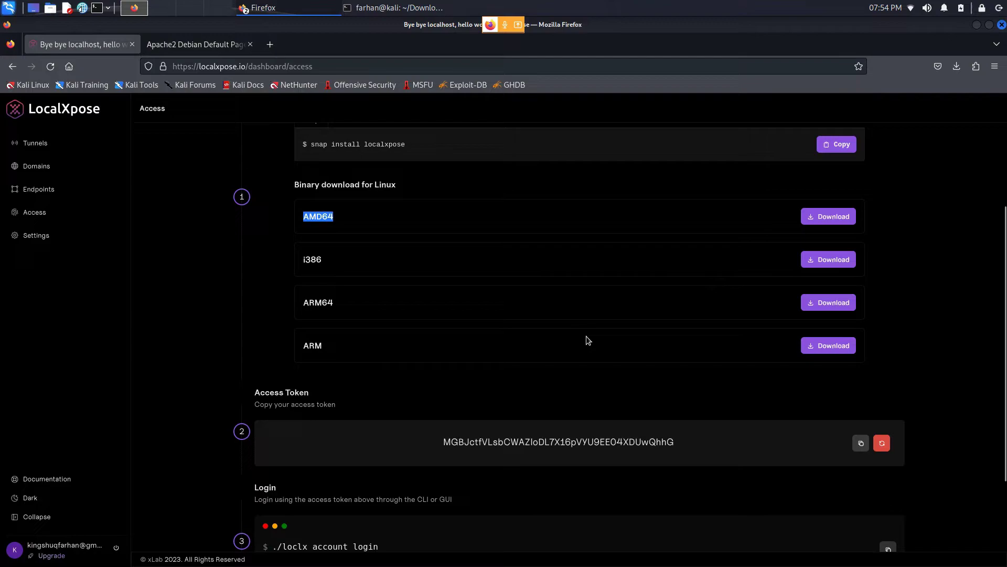
scroll("up", 3)
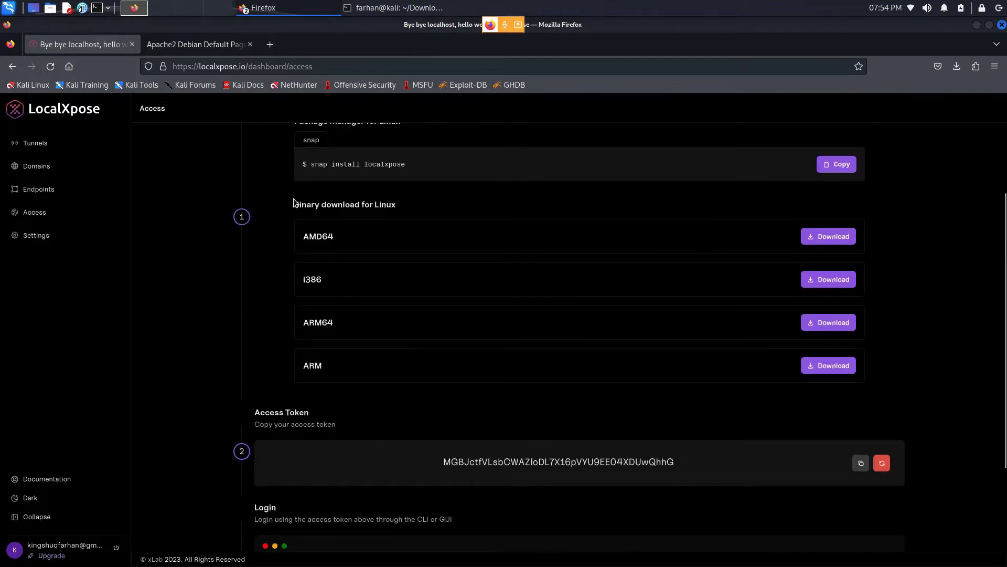
mouse_move(296, 242)
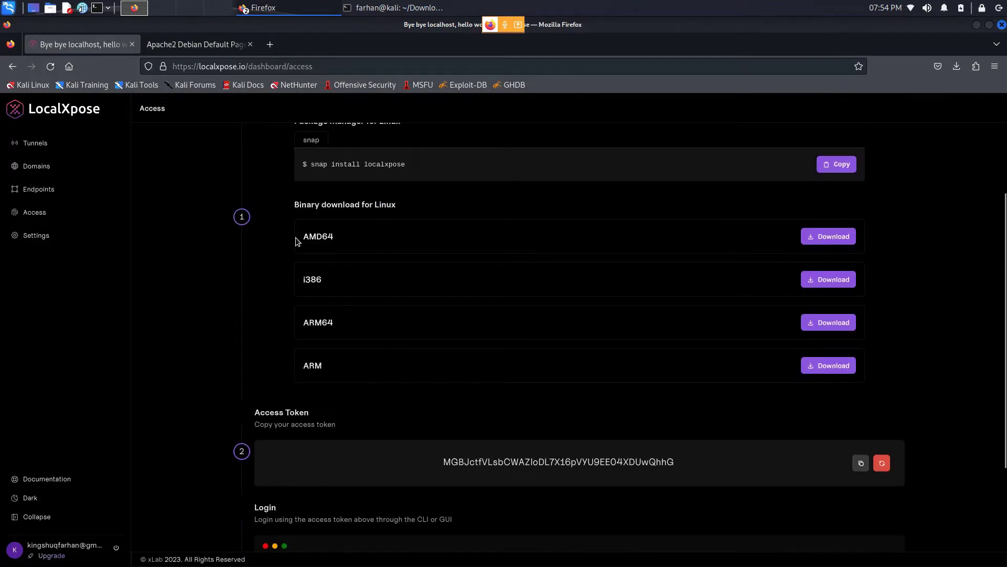
double_click(318, 236)
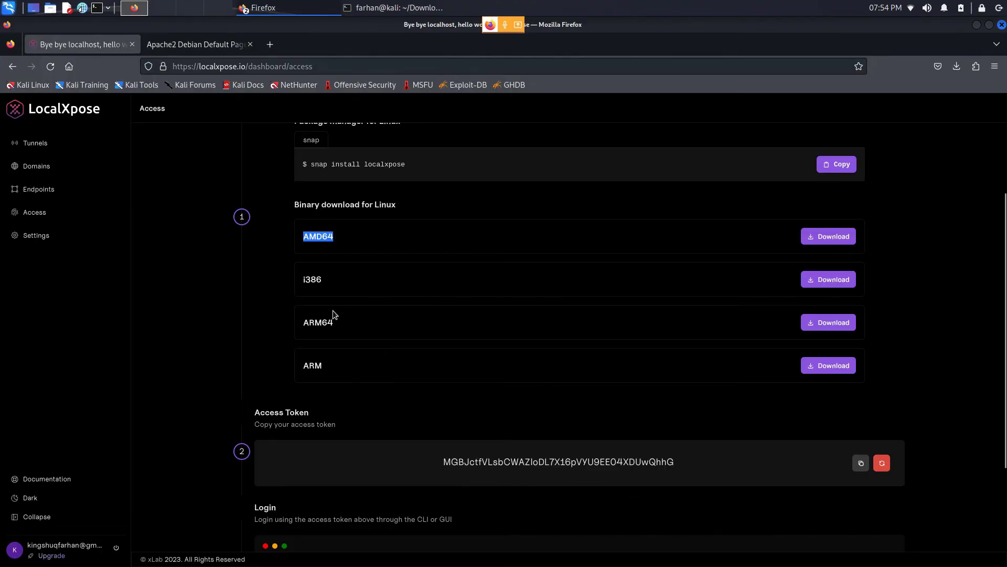